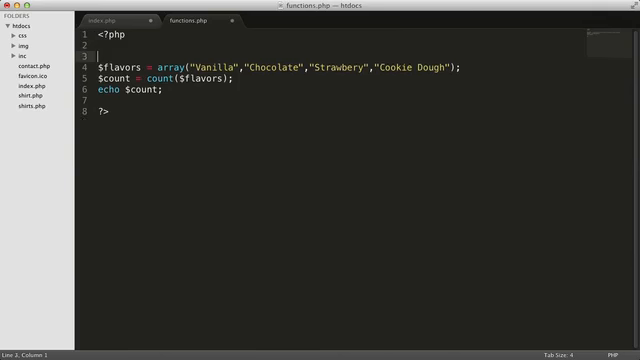
Add a blank line after <?php and type 'function mimic_count($array)' on line 3
key(Enter)
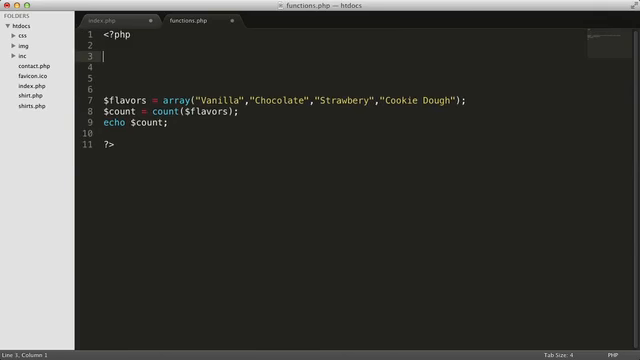
text(function)
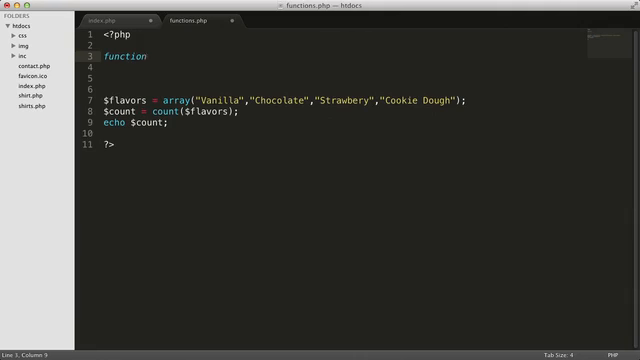
text(mimi)
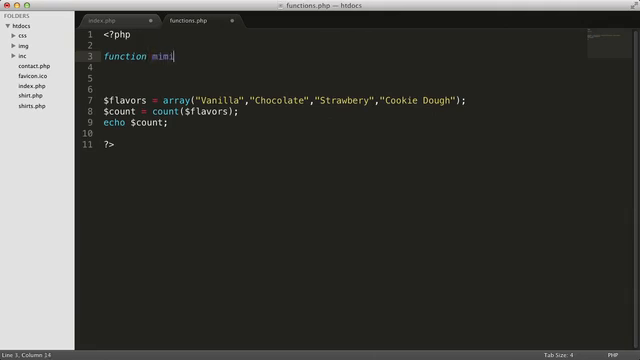
text(ic_count)
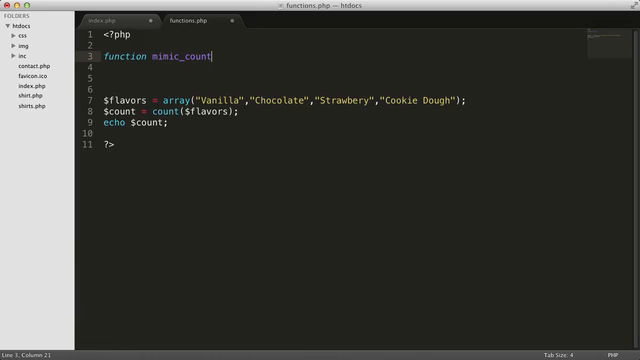
text(())
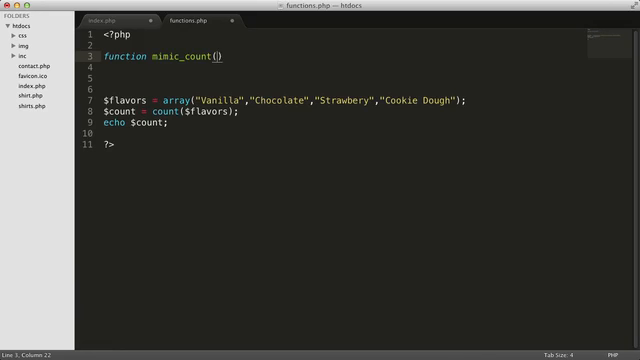
text($array)
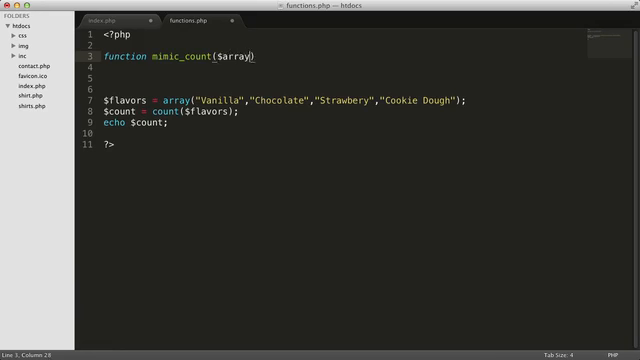